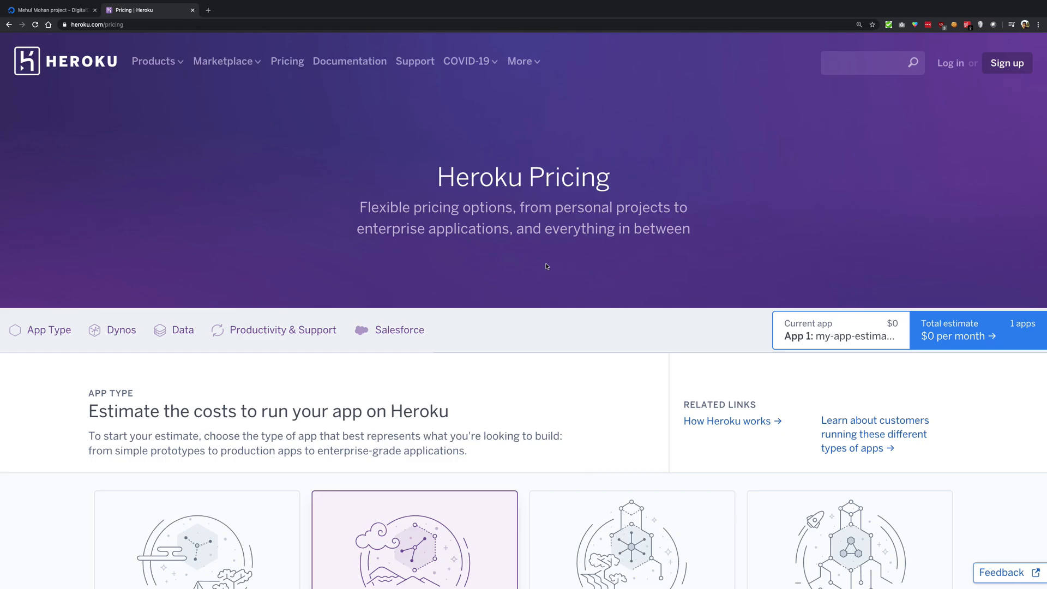
Step: Scroll up and down the Pricing page to skim the plan overview above the dynos section
{"action": "scroll", "scroll_direction": "down", "scroll_amount": 3}
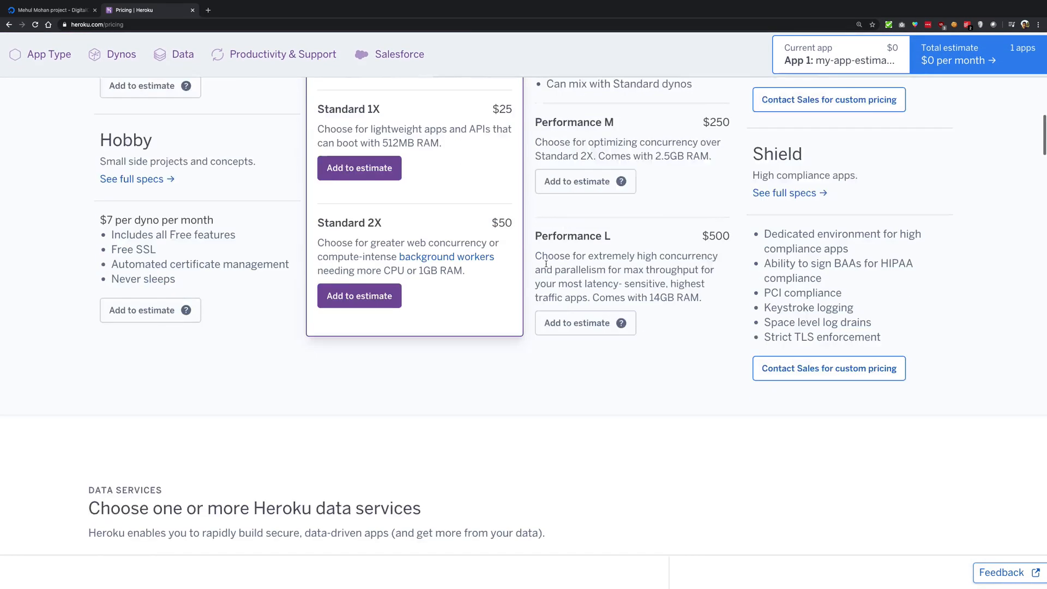
{"action": "scroll", "scroll_direction": "down", "scroll_amount": 3}
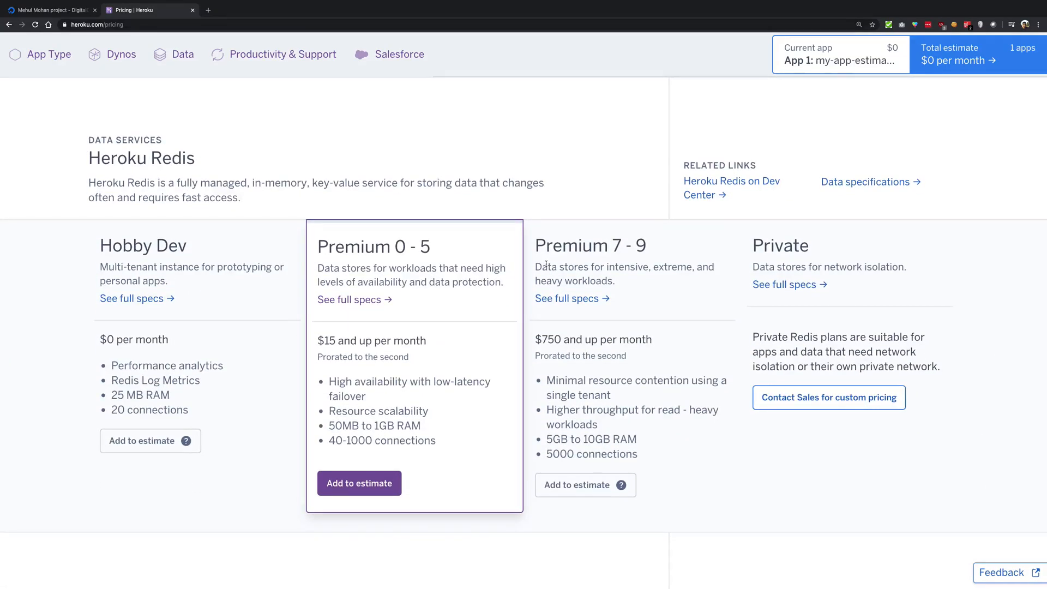
{"action": "scroll", "scroll_direction": "up", "scroll_amount": 3}
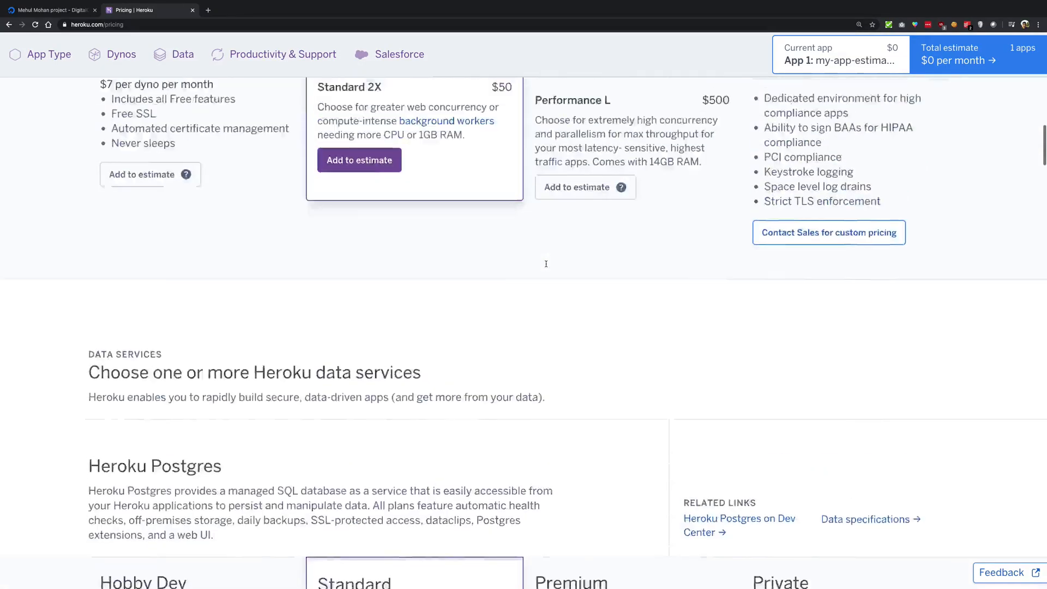
{"action": "scroll", "scroll_direction": "up", "scroll_amount": 3}
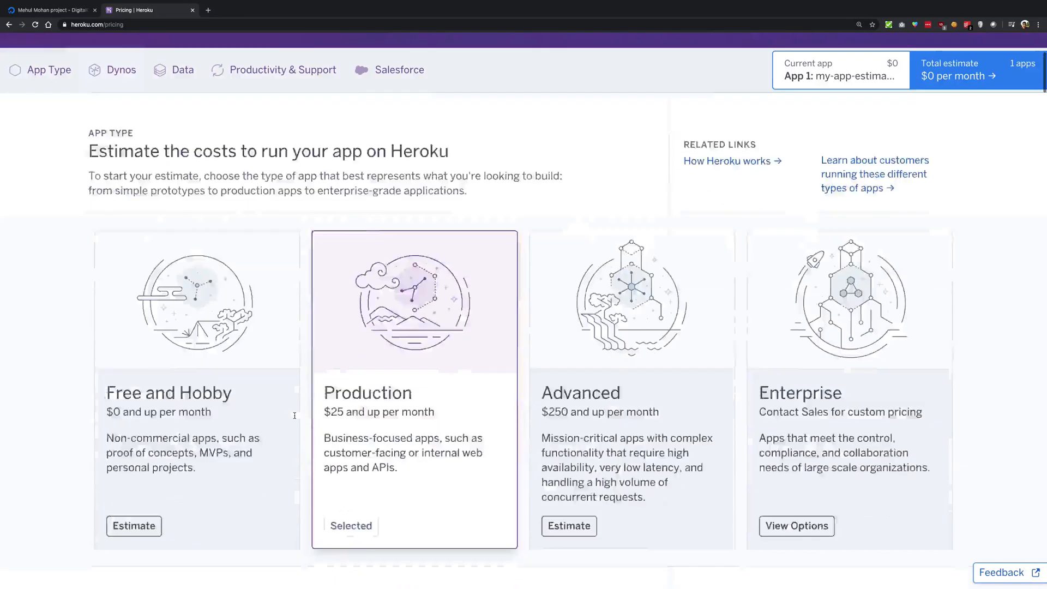
{"action": "scroll", "scroll_direction": "down", "scroll_amount": 3}
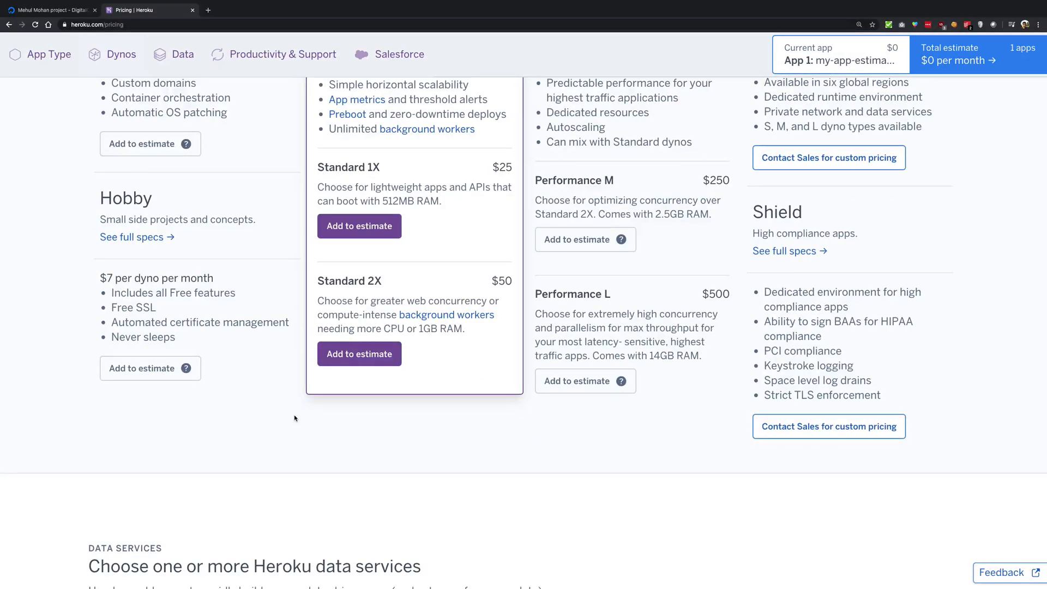
{"action": "scroll", "scroll_direction": "down", "scroll_amount": 3}
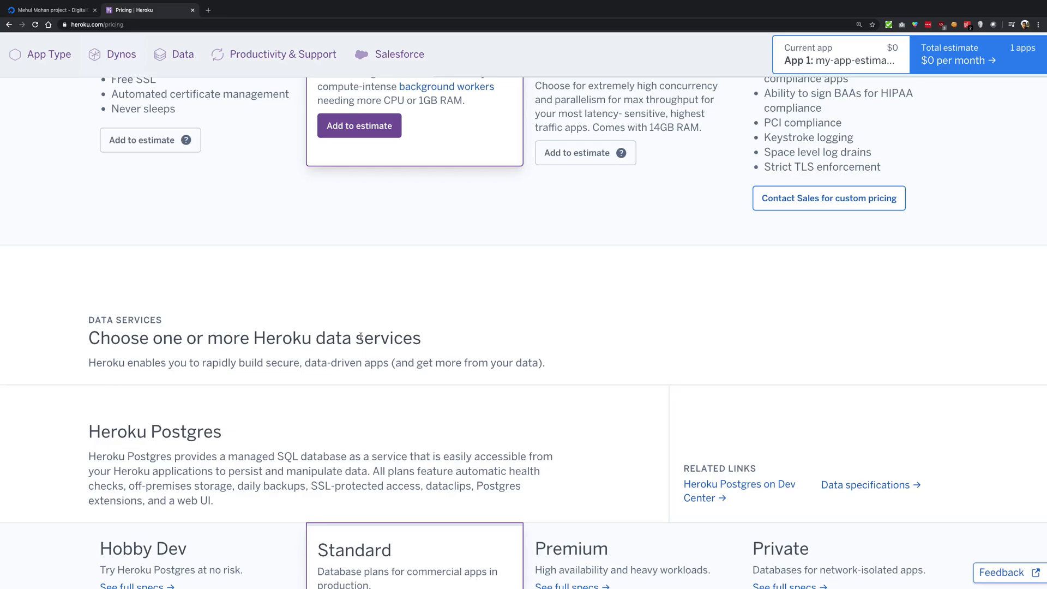
{"action": "scroll", "scroll_direction": "up", "scroll_amount": 3}
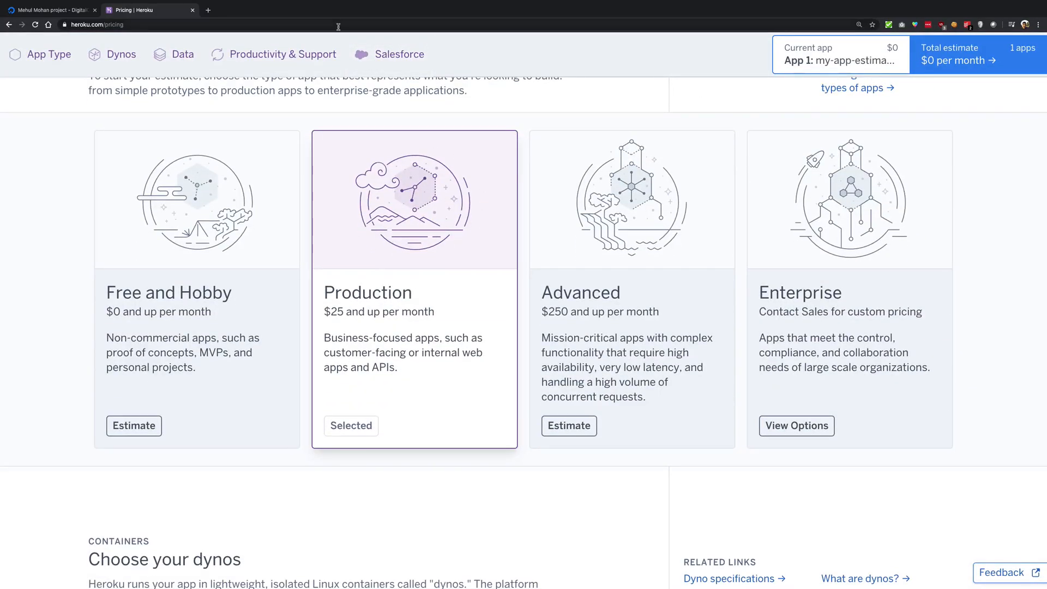
{"action": "scroll", "scroll_direction": "up", "scroll_amount": 3}
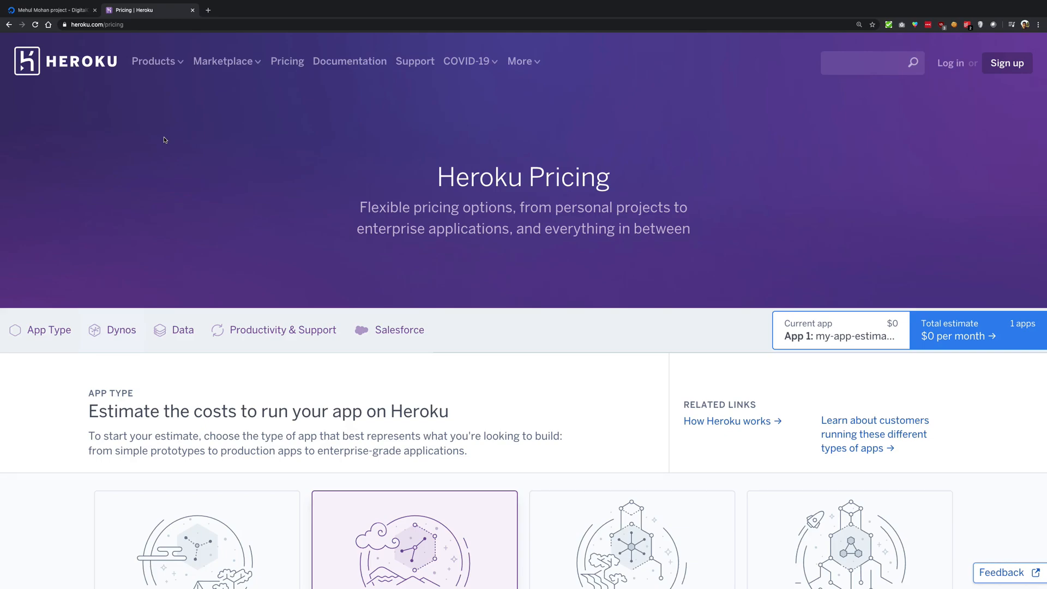
Step: Scroll down to the Choose your dynos section showing plans from Free through Shield
{"action": "scroll", "scroll_direction": "down", "scroll_amount": 3}
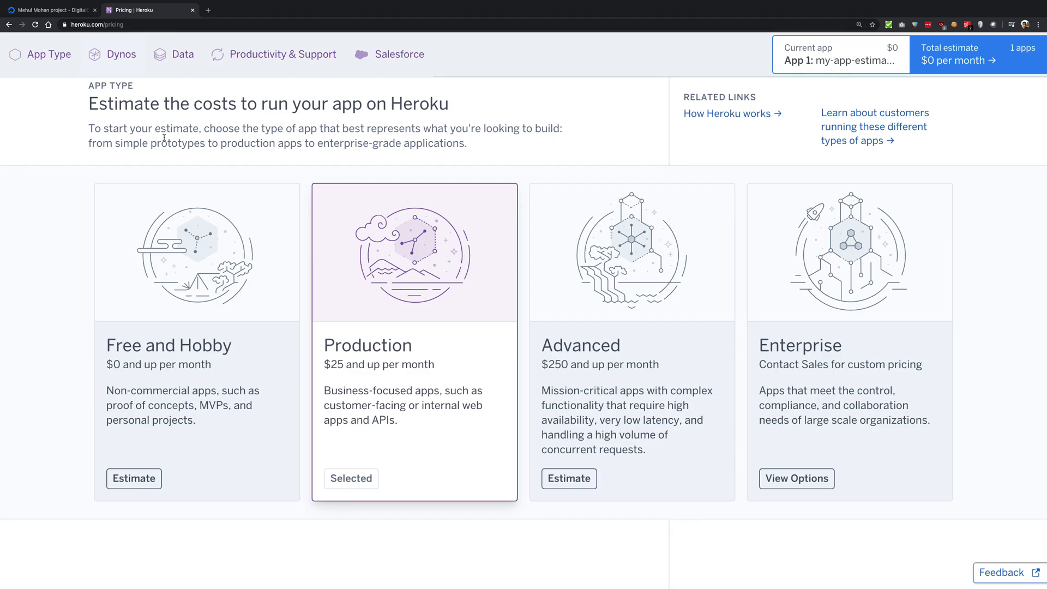
{"action": "scroll", "scroll_direction": "down", "scroll_amount": 3}
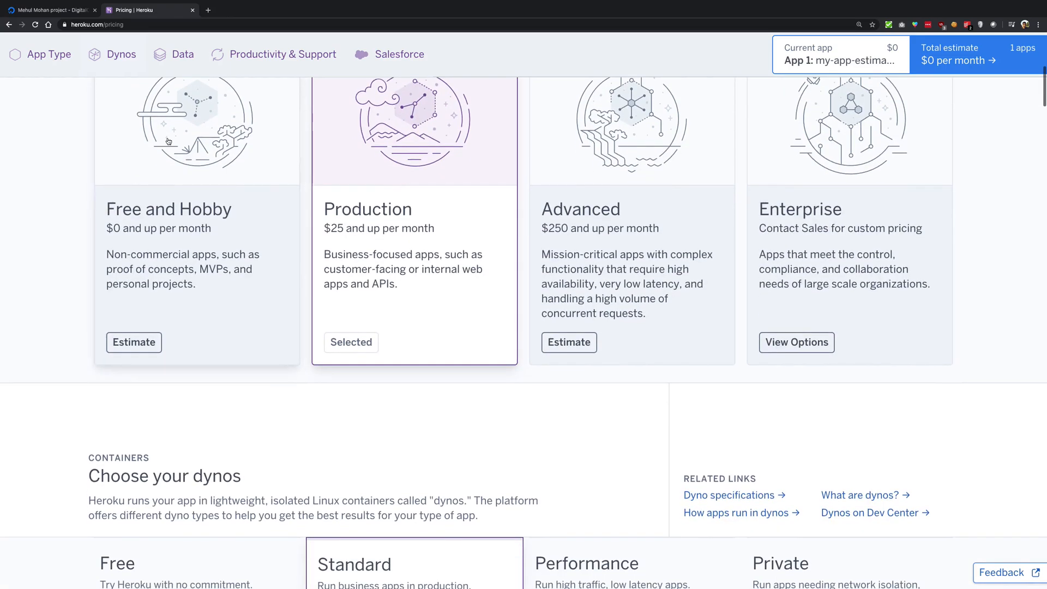
{"action": "scroll", "scroll_direction": "down", "scroll_amount": 3}
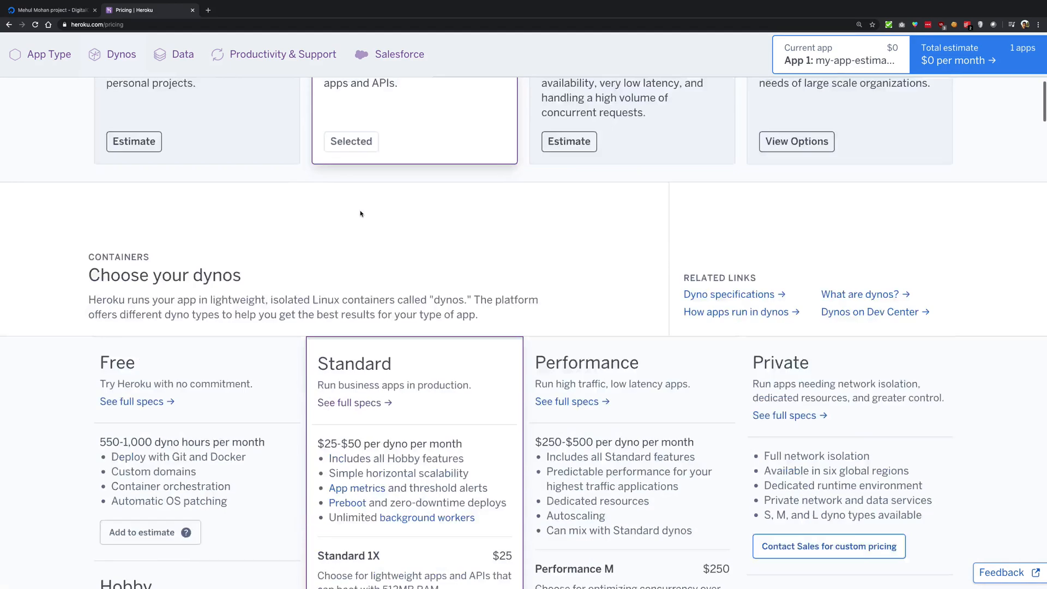
{"action": "scroll", "scroll_direction": "down", "scroll_amount": 3}
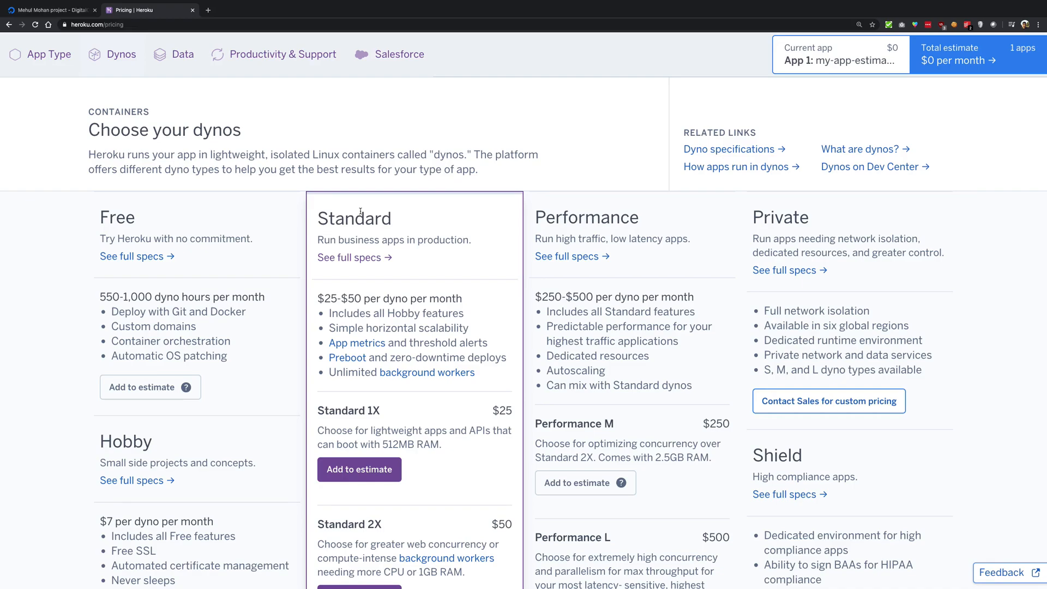
{"action": "scroll", "scroll_direction": "down", "scroll_amount": 3}
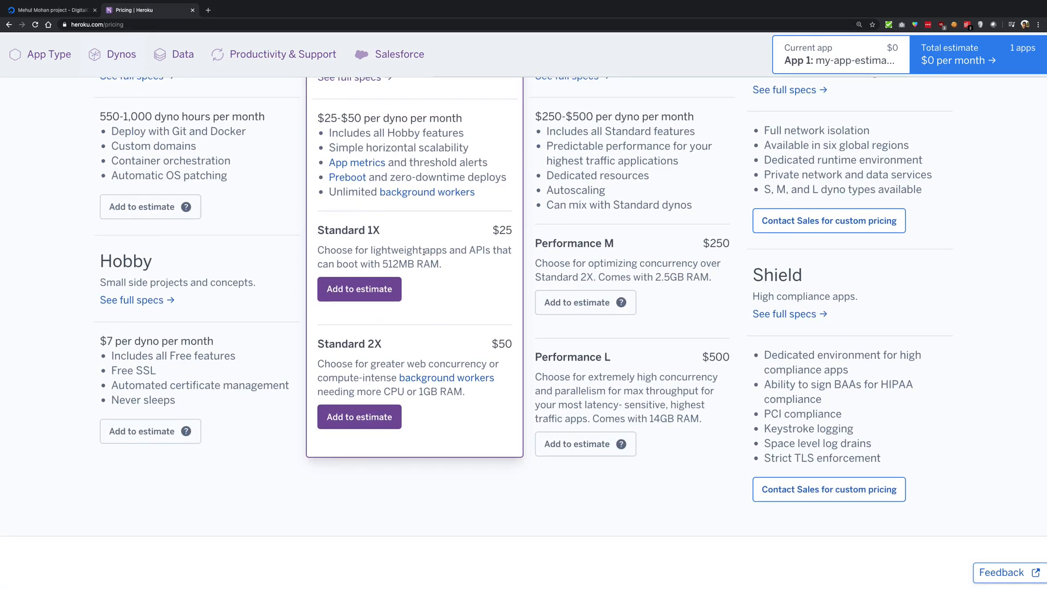
{"action": "scroll", "scroll_direction": "up", "scroll_amount": 3}
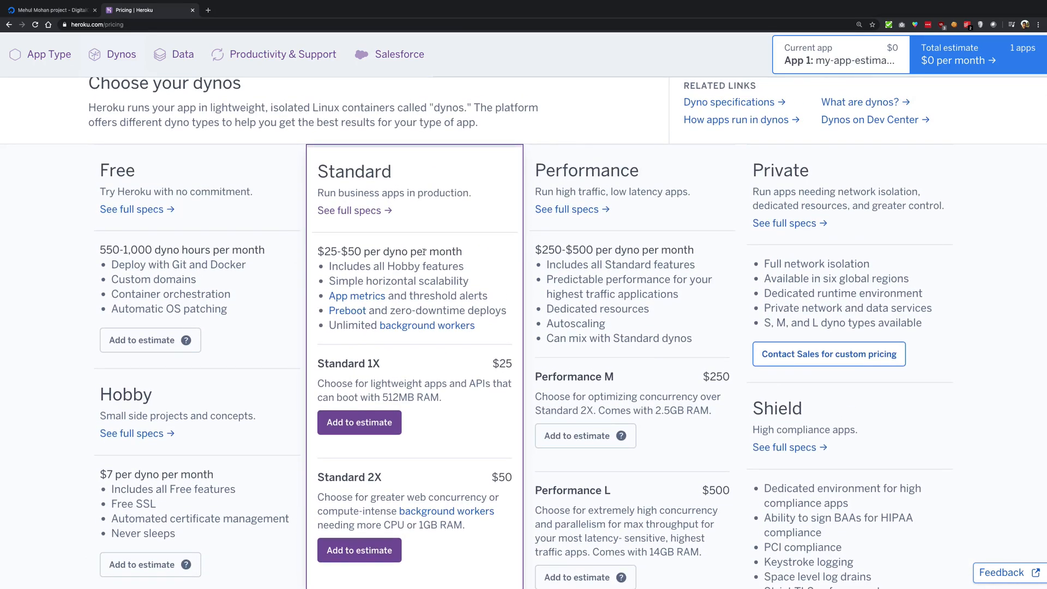
{"action": "scroll", "scroll_direction": "down", "scroll_amount": 3}
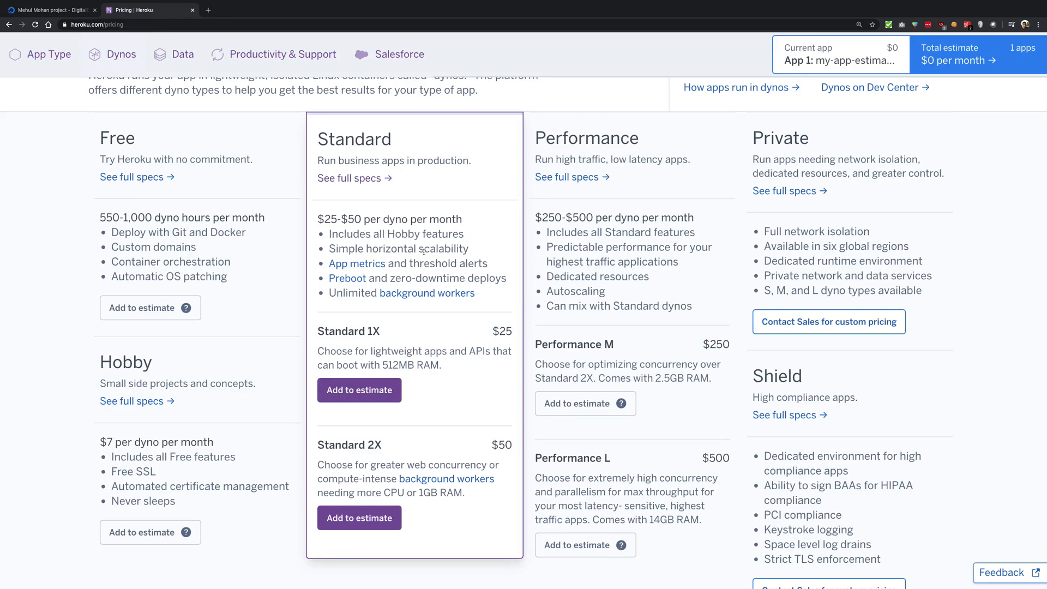
{"action": "mouse_move", "coordinate": [615, 288]}
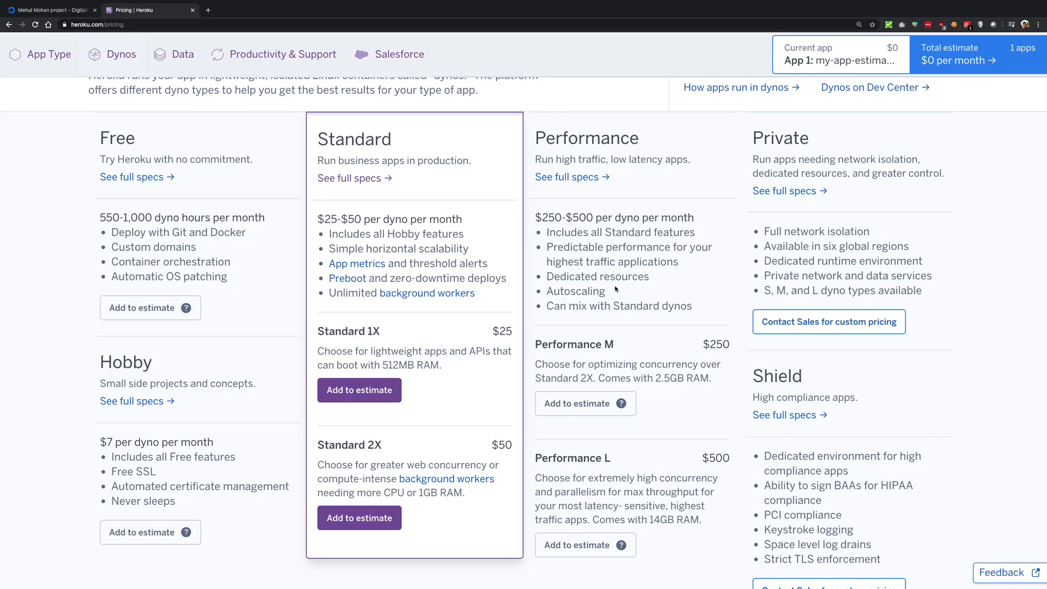
{"action": "scroll", "scroll_direction": "down", "scroll_amount": 3}
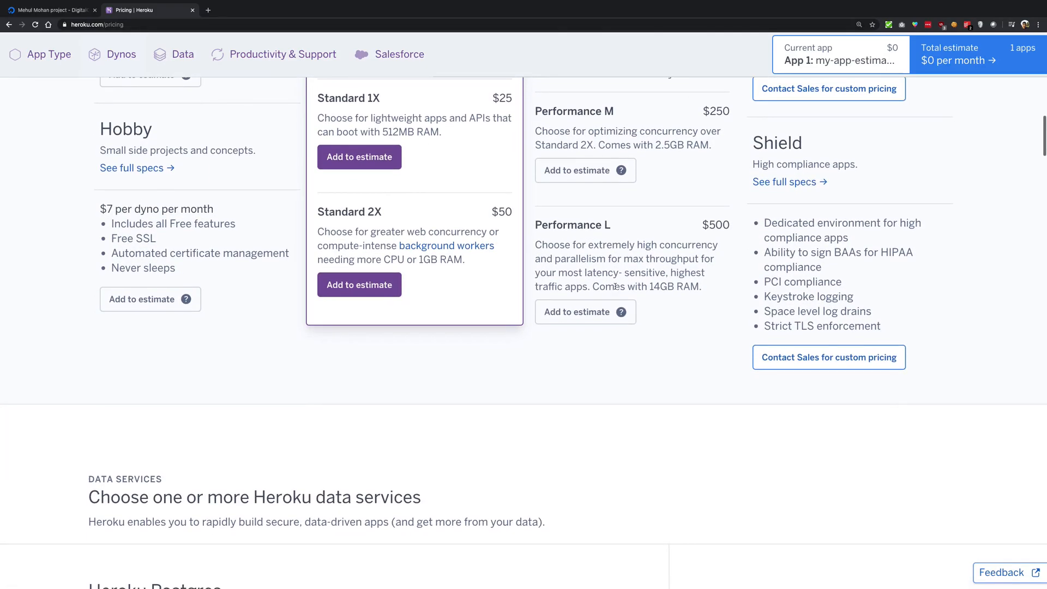
{"action": "scroll", "scroll_direction": "down", "scroll_amount": 3}
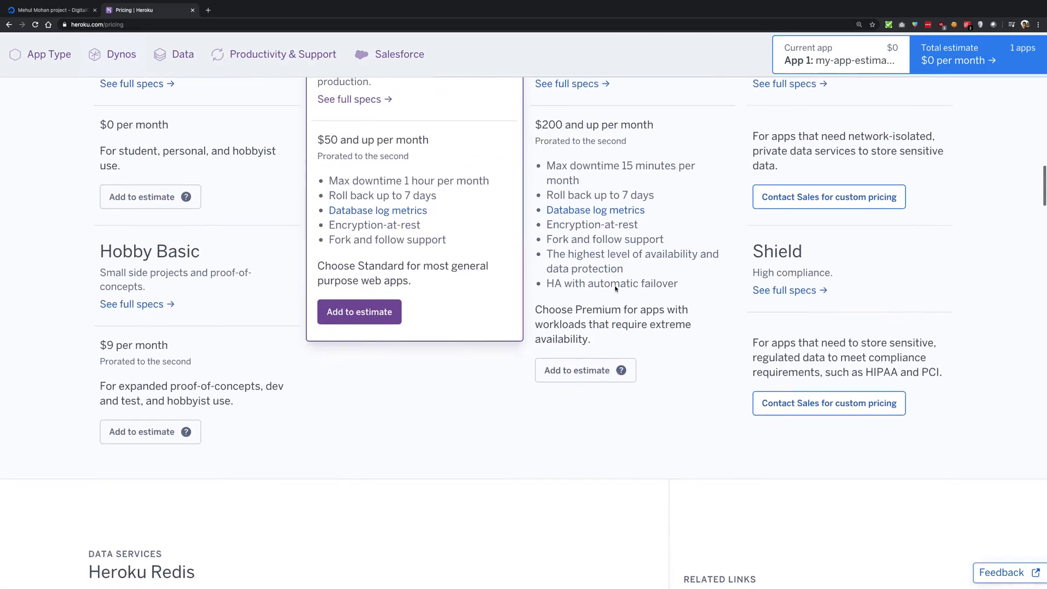
{"action": "scroll", "scroll_direction": "up", "scroll_amount": 3}
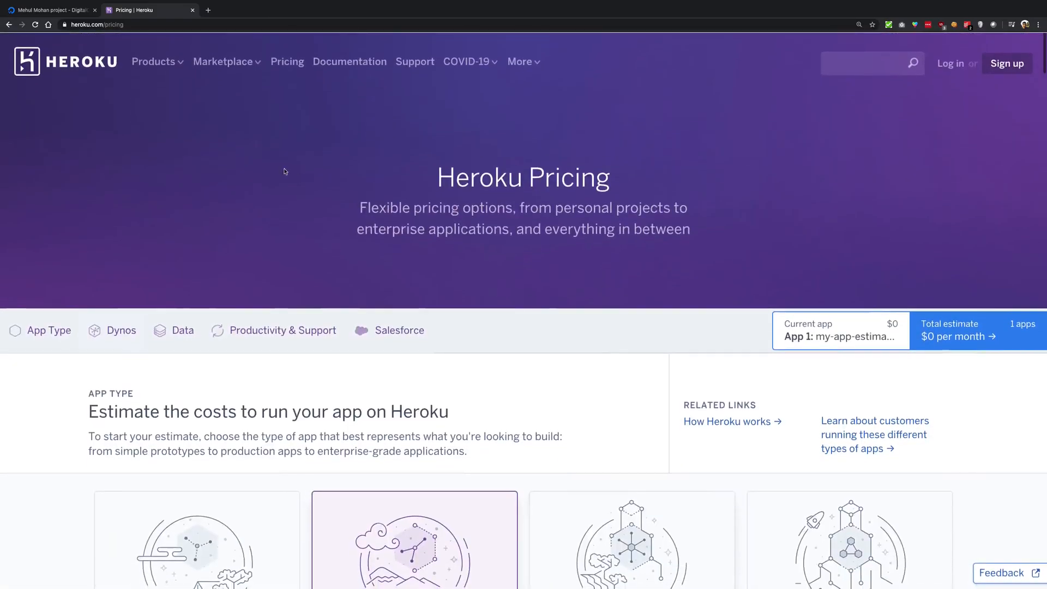
{"action": "left_click", "coordinate": [153, 61]}
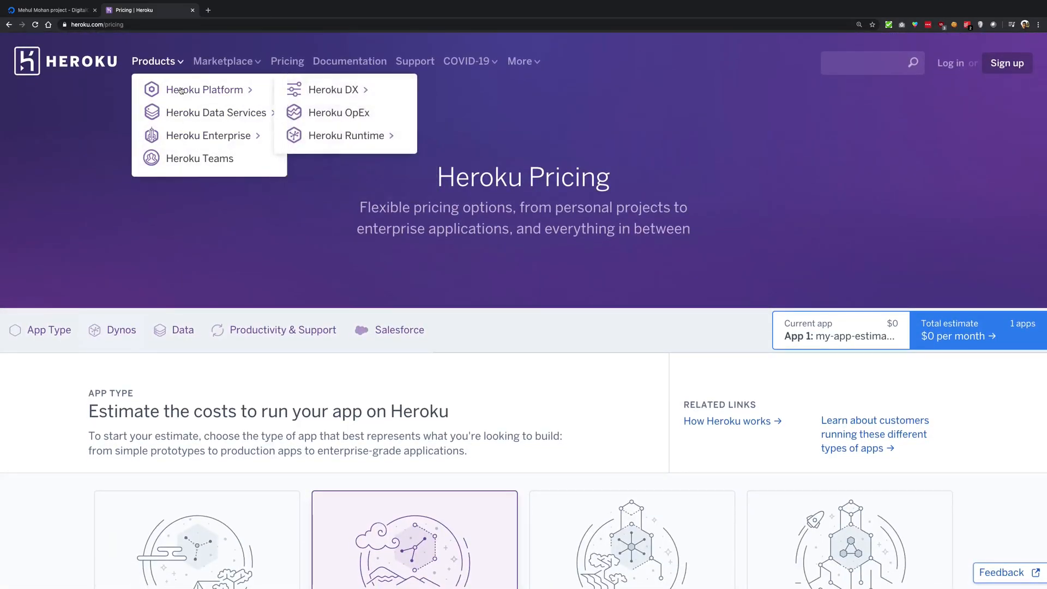
{"action": "scroll", "scroll_direction": "down", "scroll_amount": 3}
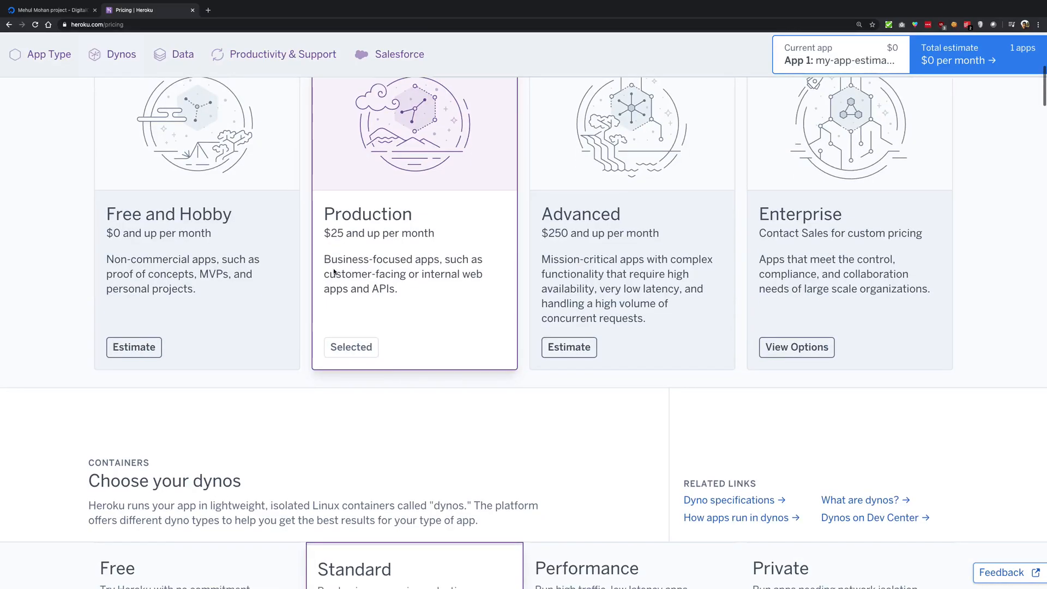
{"action": "scroll", "scroll_direction": "down", "scroll_amount": 3}
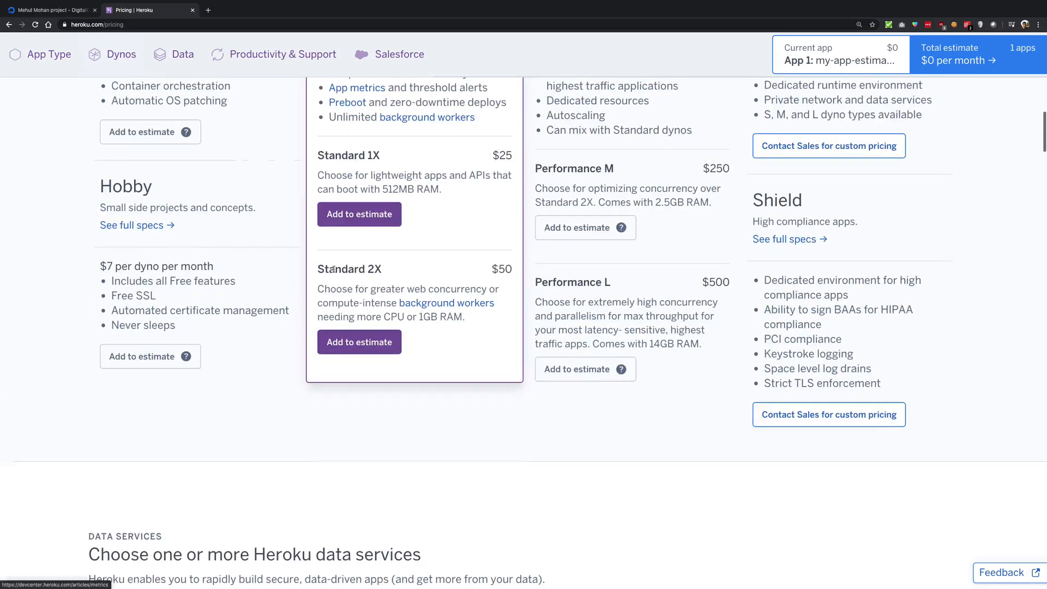
{"action": "scroll", "scroll_direction": "up", "scroll_amount": 3}
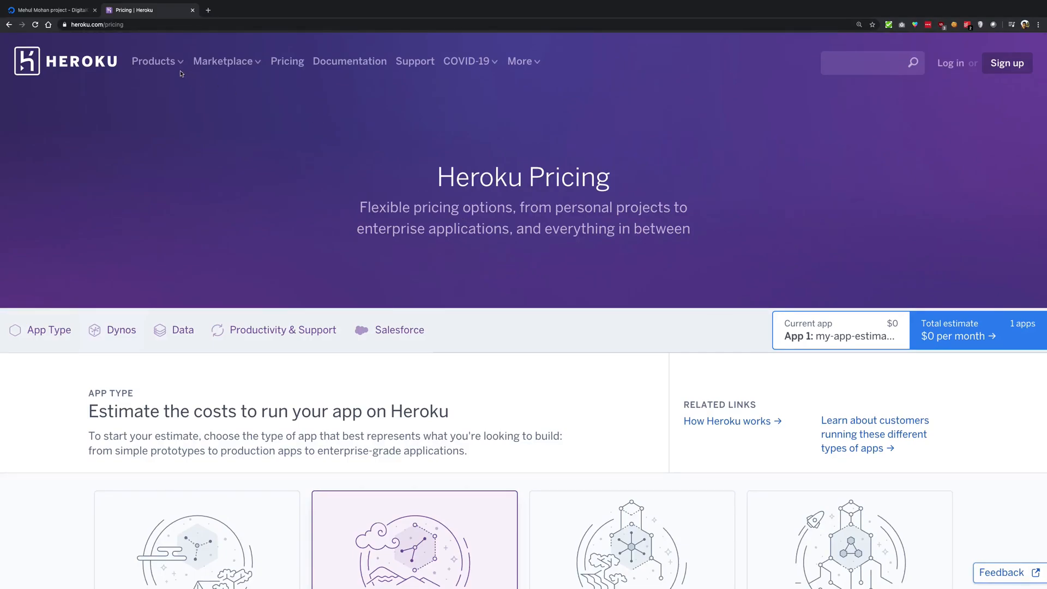
Step: Navigate from the Products menu to the Heroku OpEx product page
{"action": "left_click", "coordinate": [154, 61]}
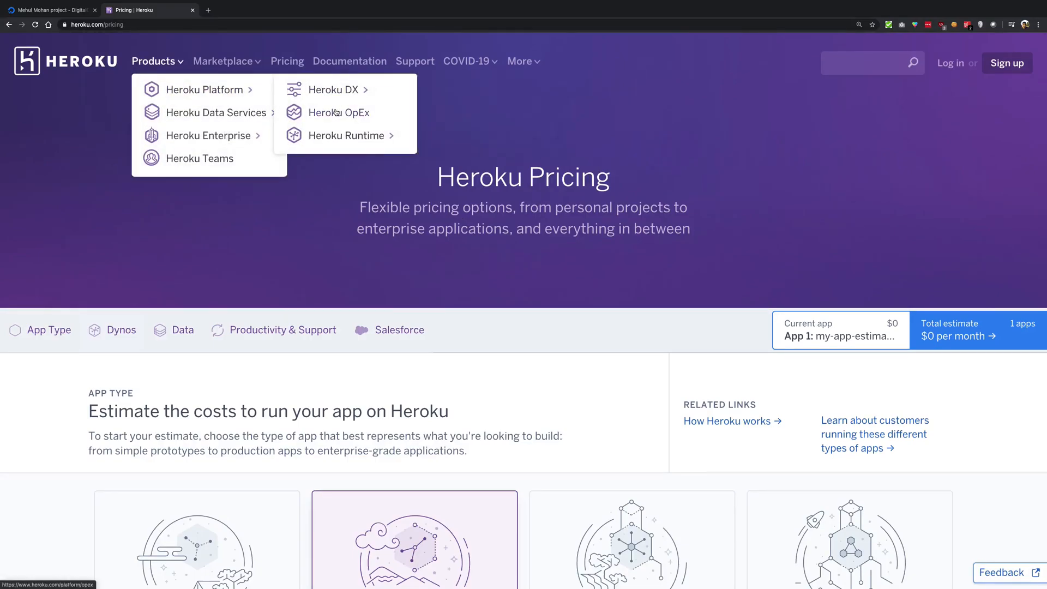
{"action": "left_click", "coordinate": [339, 112]}
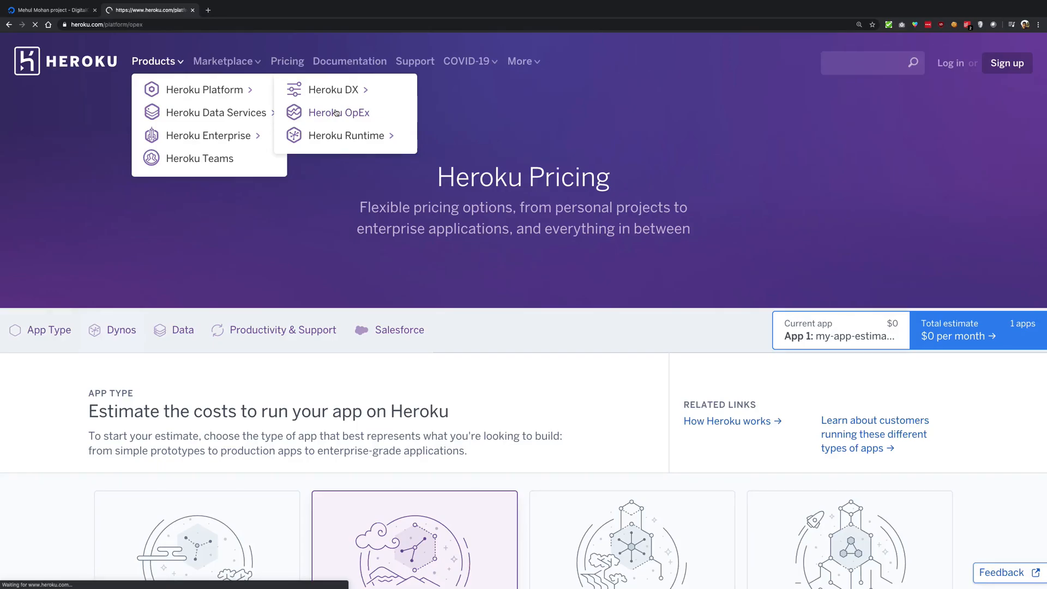
{"action": "left_click", "coordinate": [338, 112]}
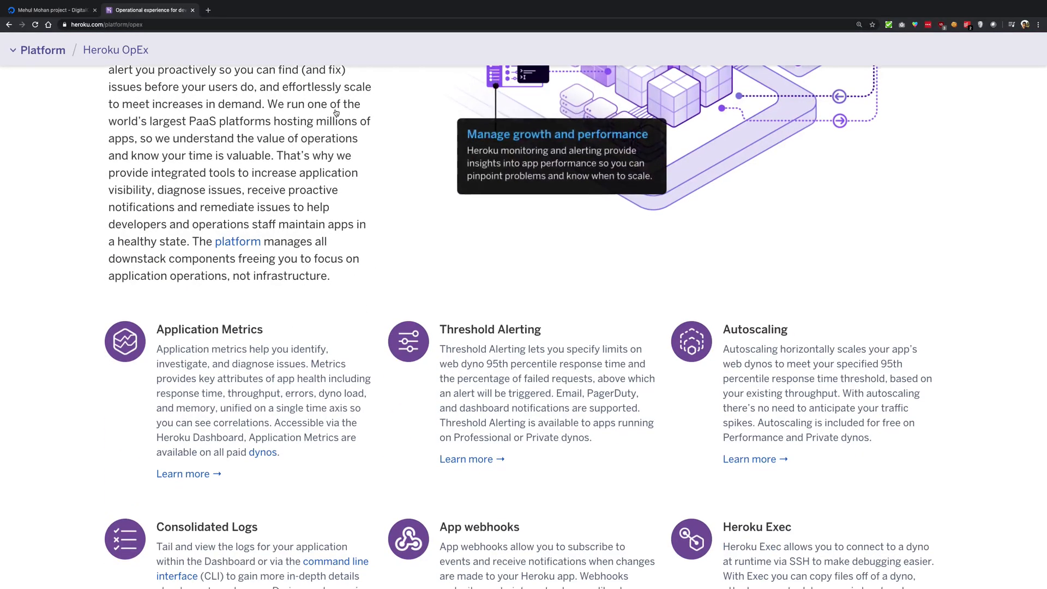
Step: Scroll through the Heroku Operational Experience feature list and return to the top
{"action": "scroll", "scroll_direction": "down", "scroll_amount": 3}
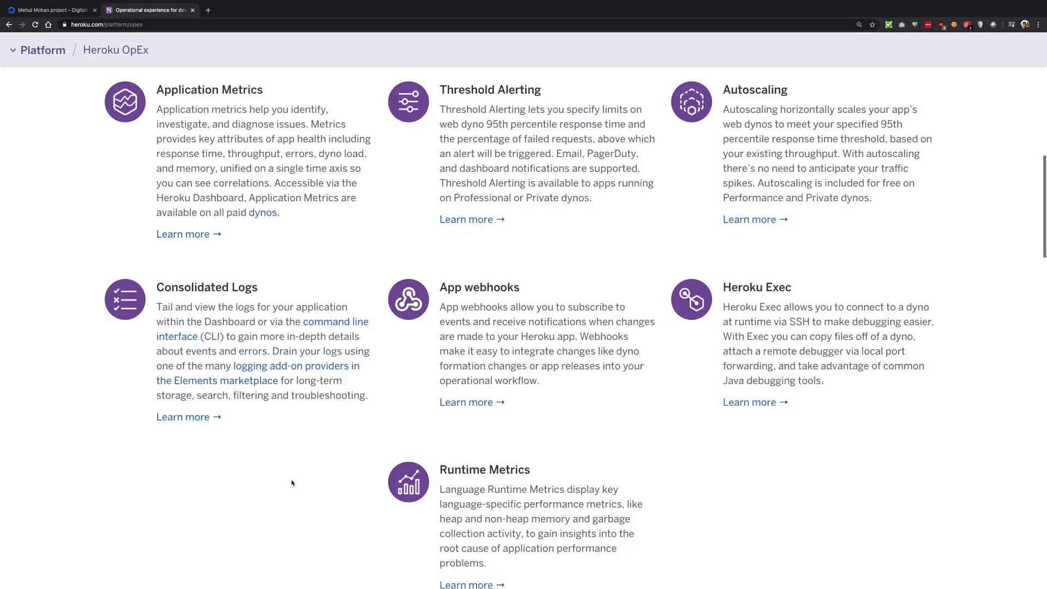
{"action": "scroll", "scroll_direction": "down", "scroll_amount": 3}
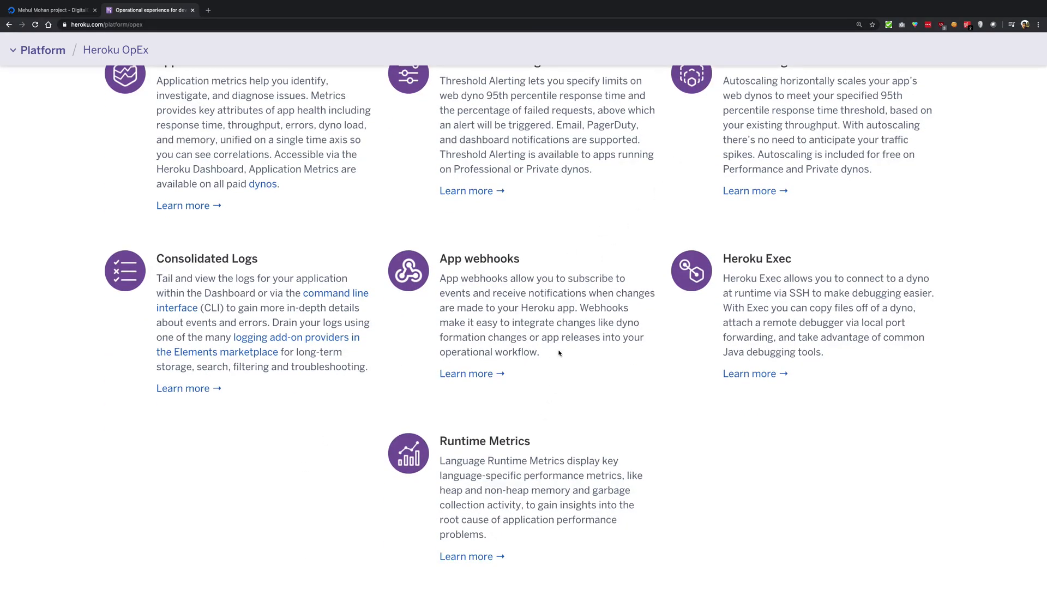
{"action": "scroll", "scroll_direction": "up", "scroll_amount": 3}
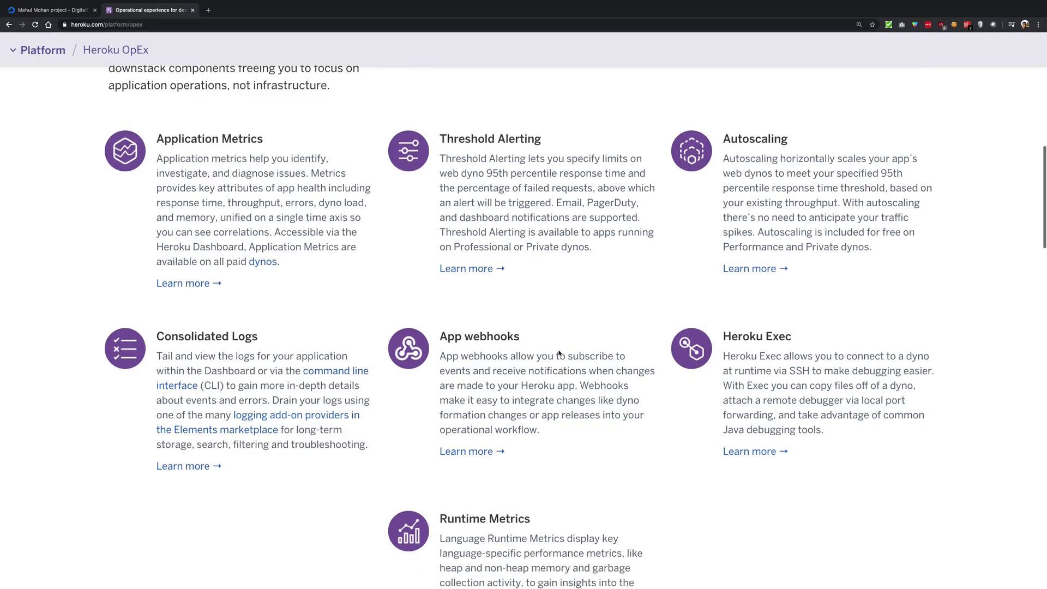
{"action": "scroll", "scroll_direction": "down", "scroll_amount": 3}
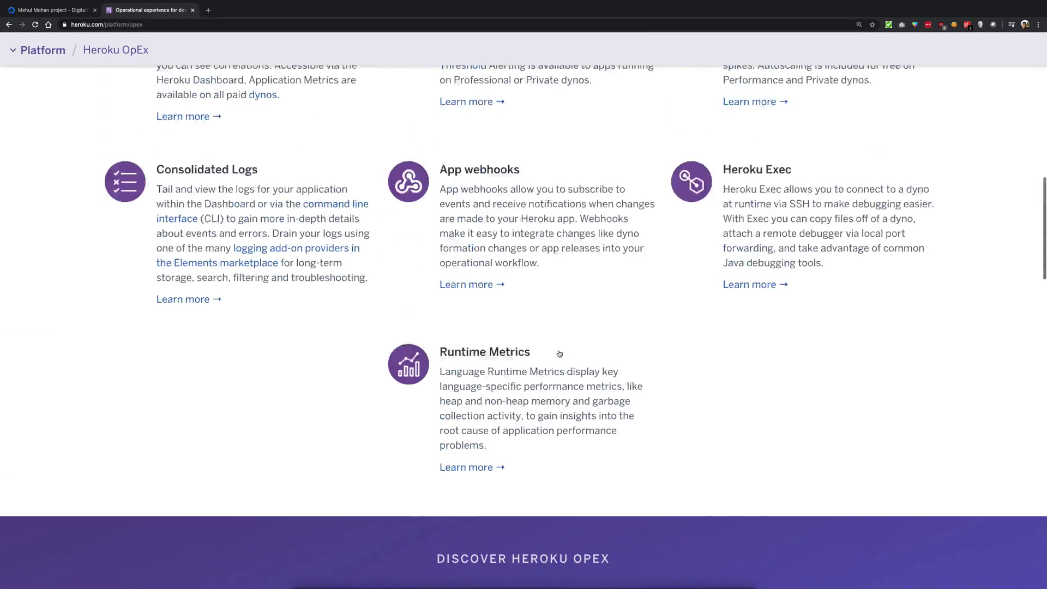
{"action": "scroll", "scroll_direction": "up", "scroll_amount": 3}
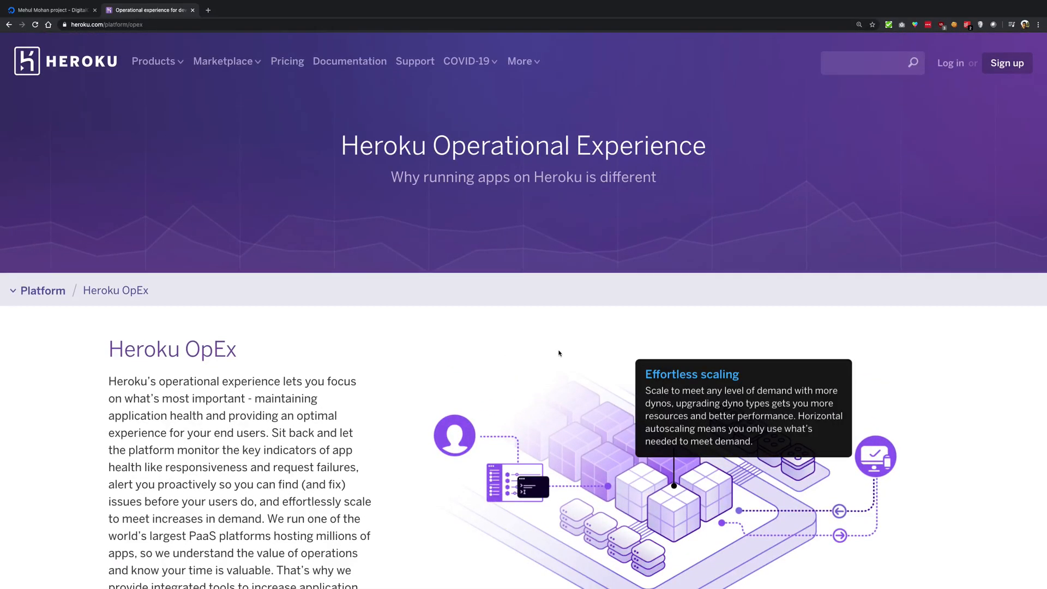